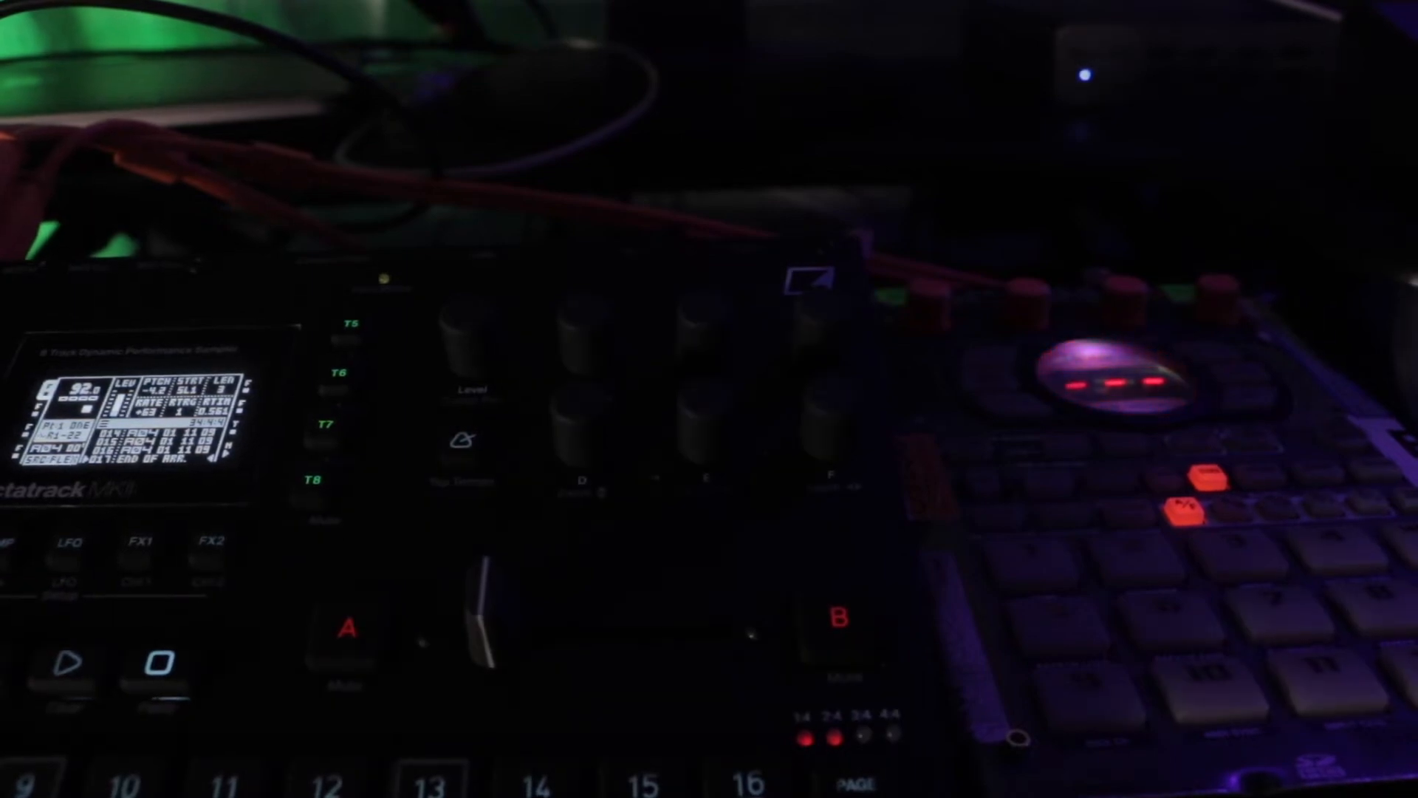
click(1036, 571)
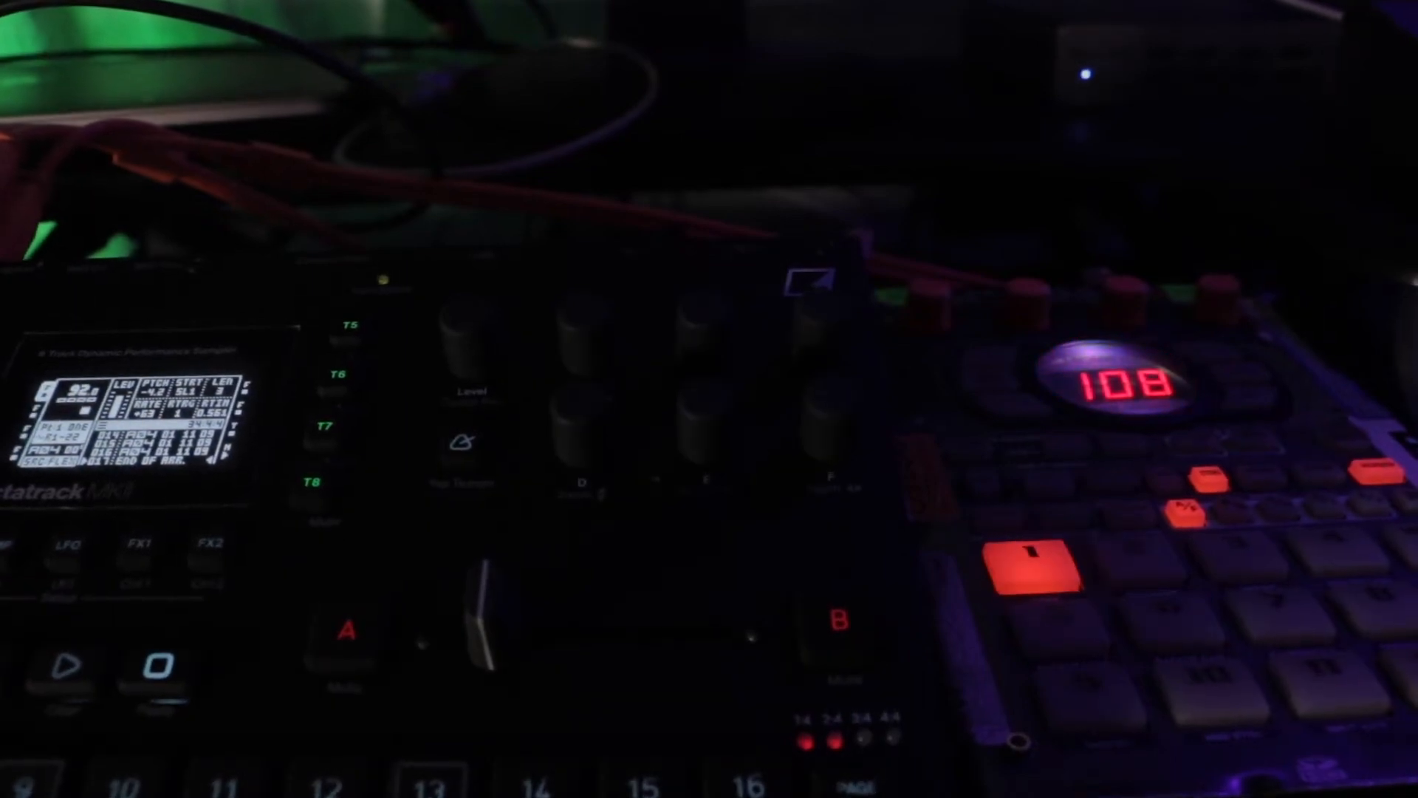